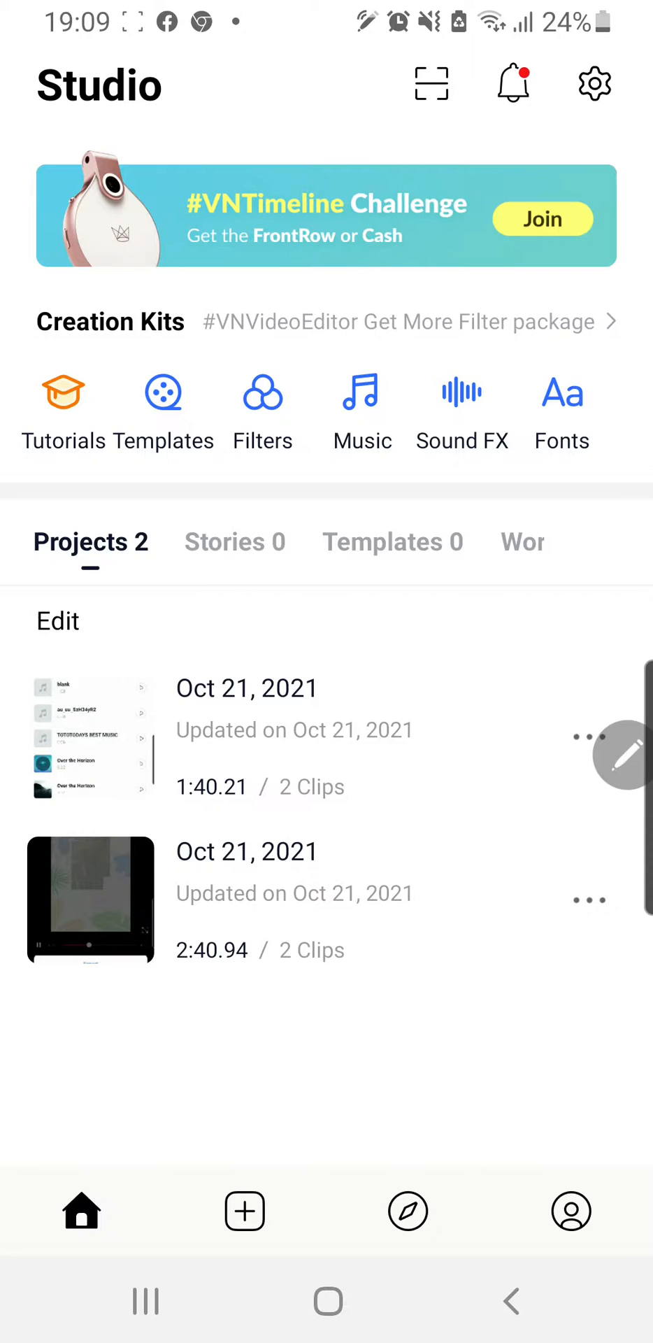
- Start a new project and pick the 16-second leather-jacket clip from the gallery
left_click(245, 1211)
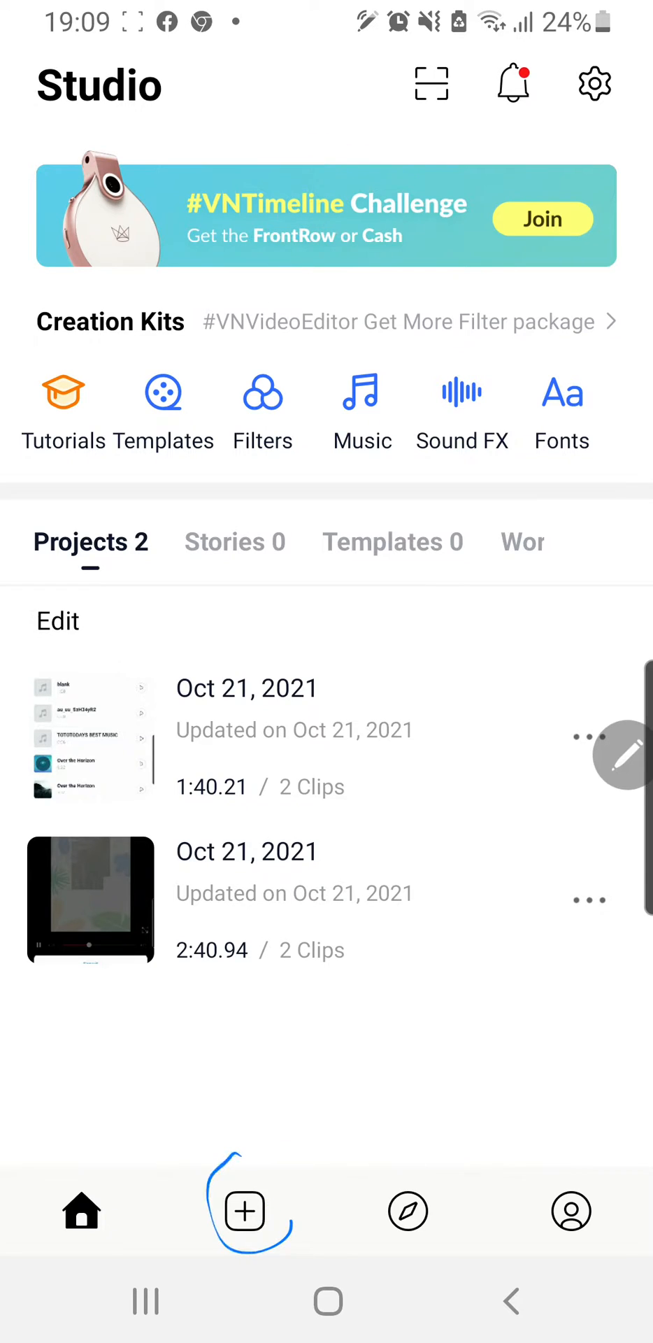
left_click(245, 1211)
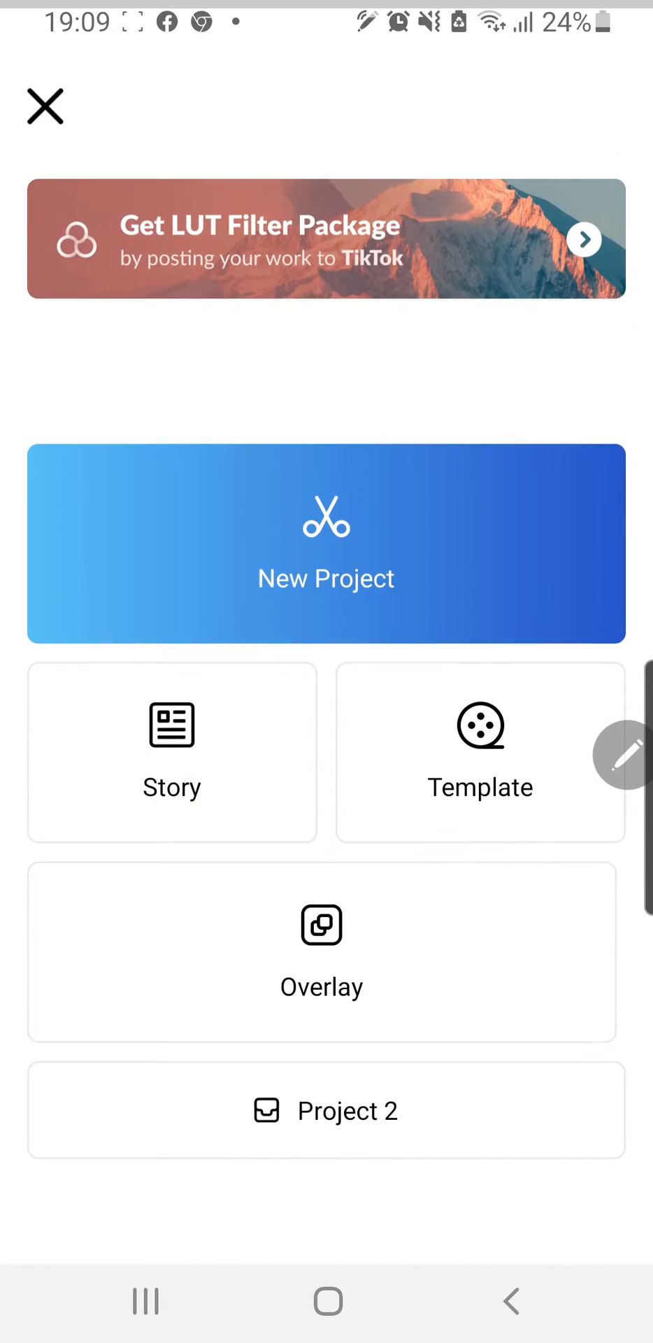
left_click(326, 543)
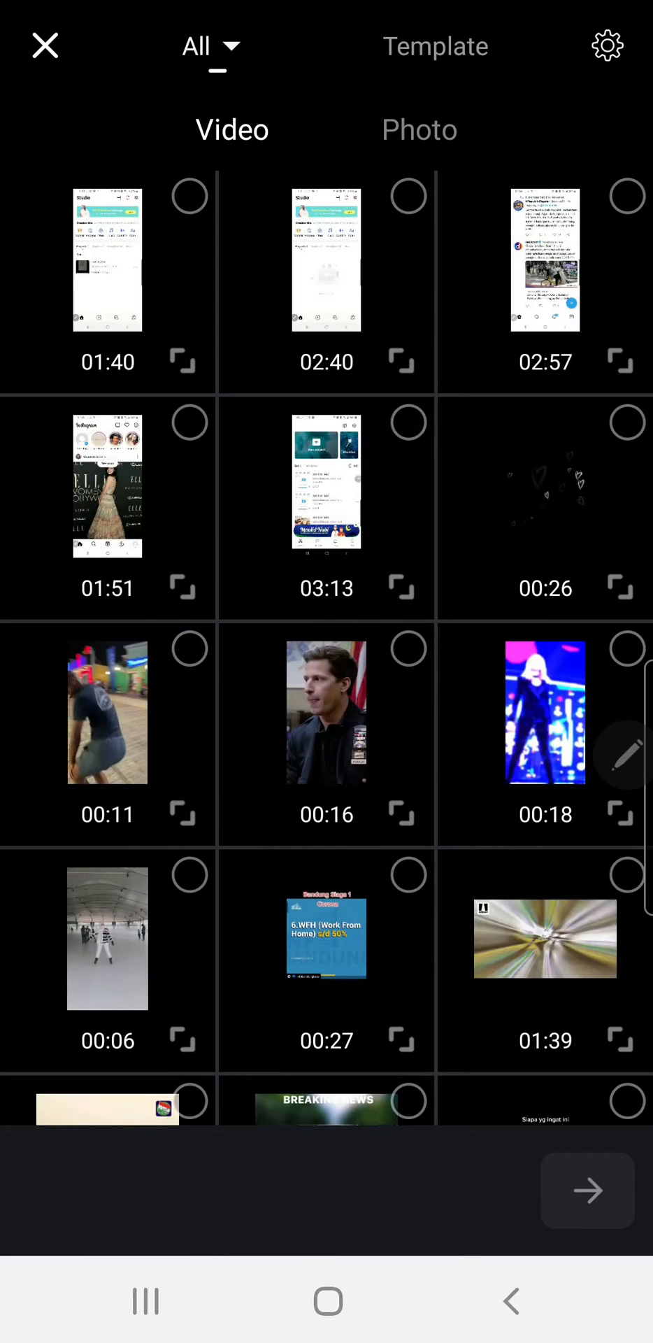
mouse_move(544, 710)
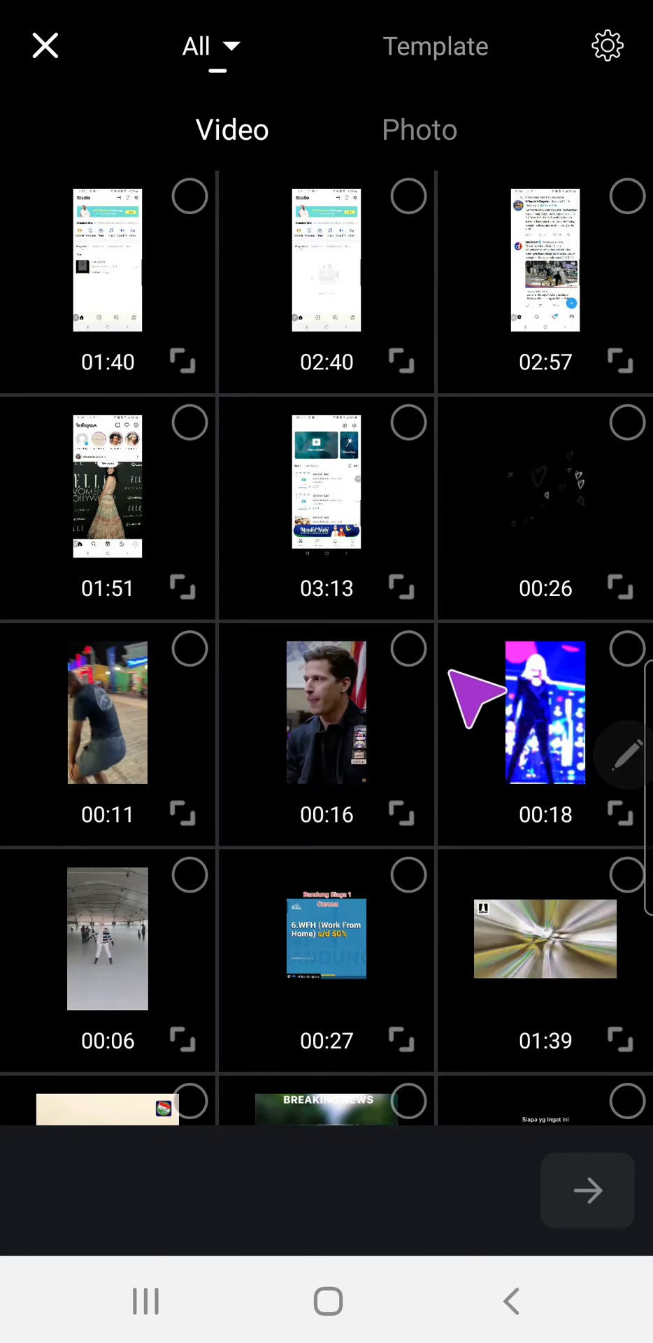
left_click(326, 711)
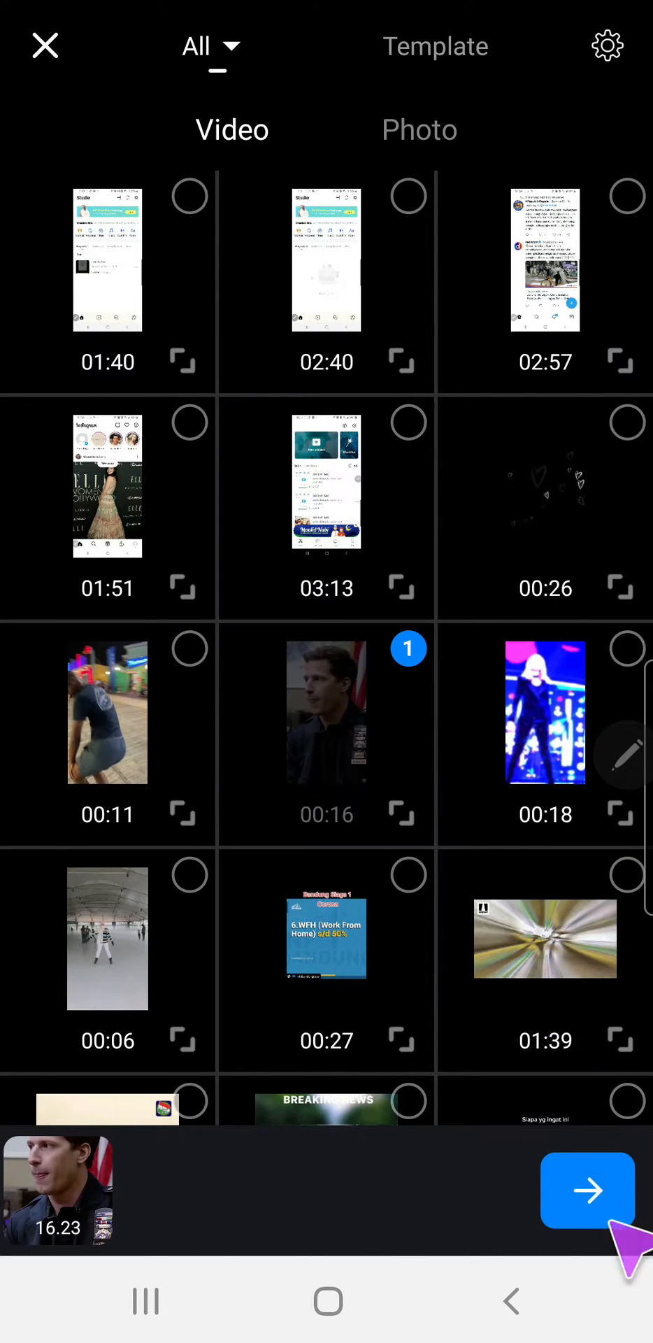
- Create the project from the selected leather-jacket clip
left_click(588, 1190)
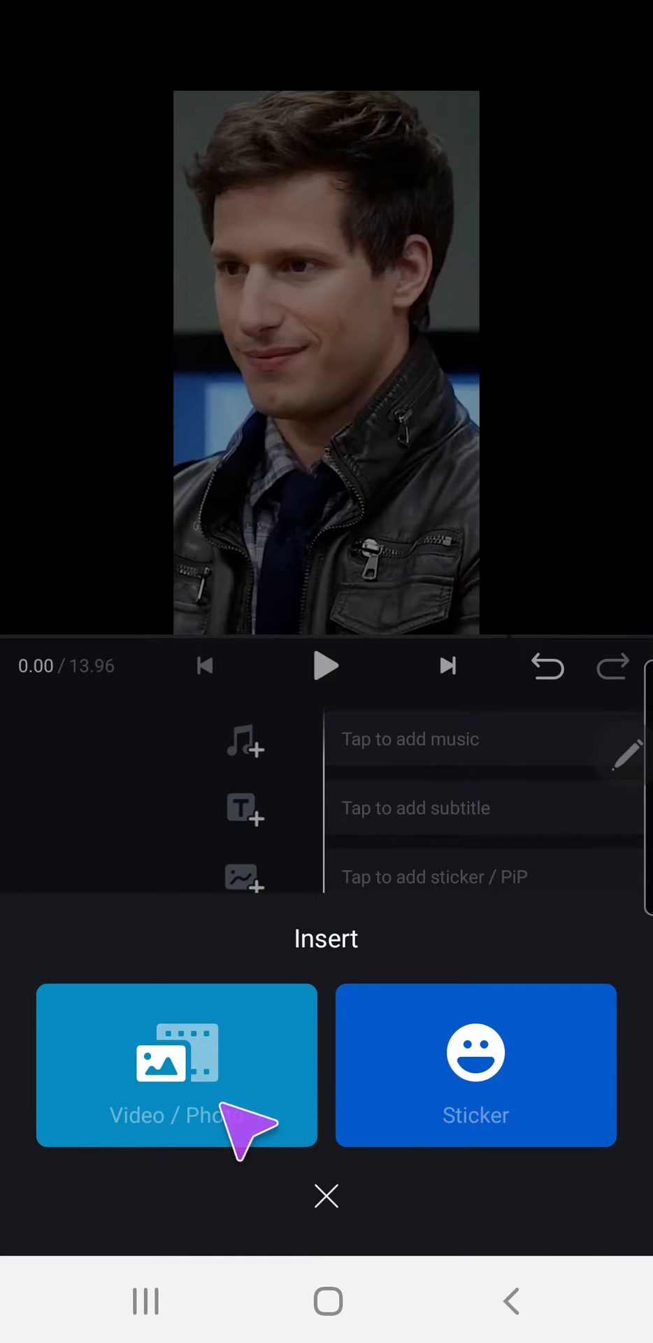
- Insert the 26-second heart doodle video as an overlay layer
left_click(177, 1066)
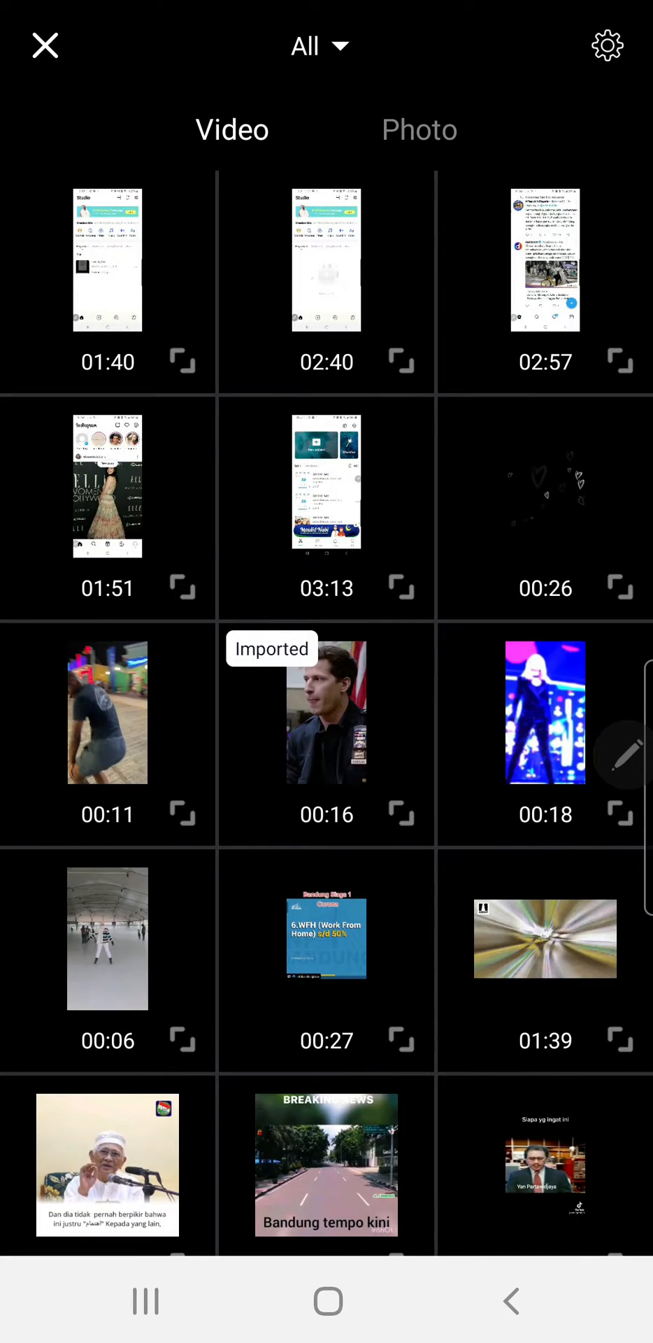
left_click(326, 482)
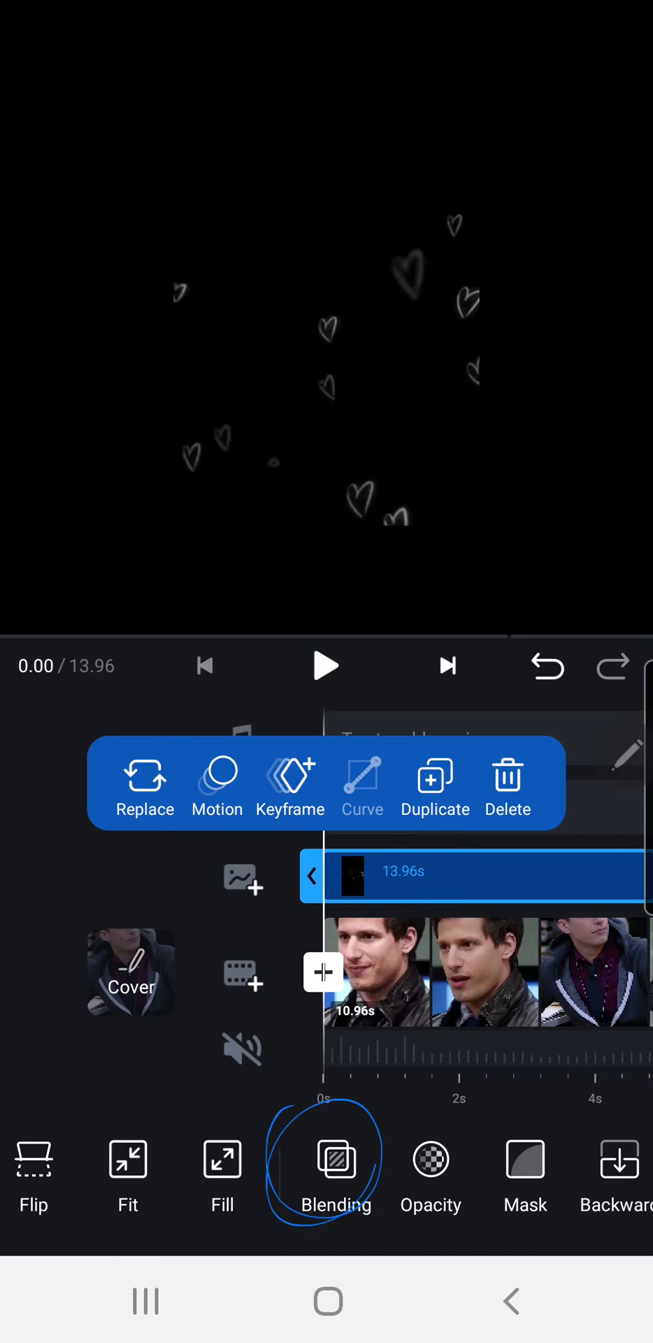
- Try Lighten, Difference and Overlay, then blend the hearts with Color Dodge at 76% opacity
left_click(335, 1161)
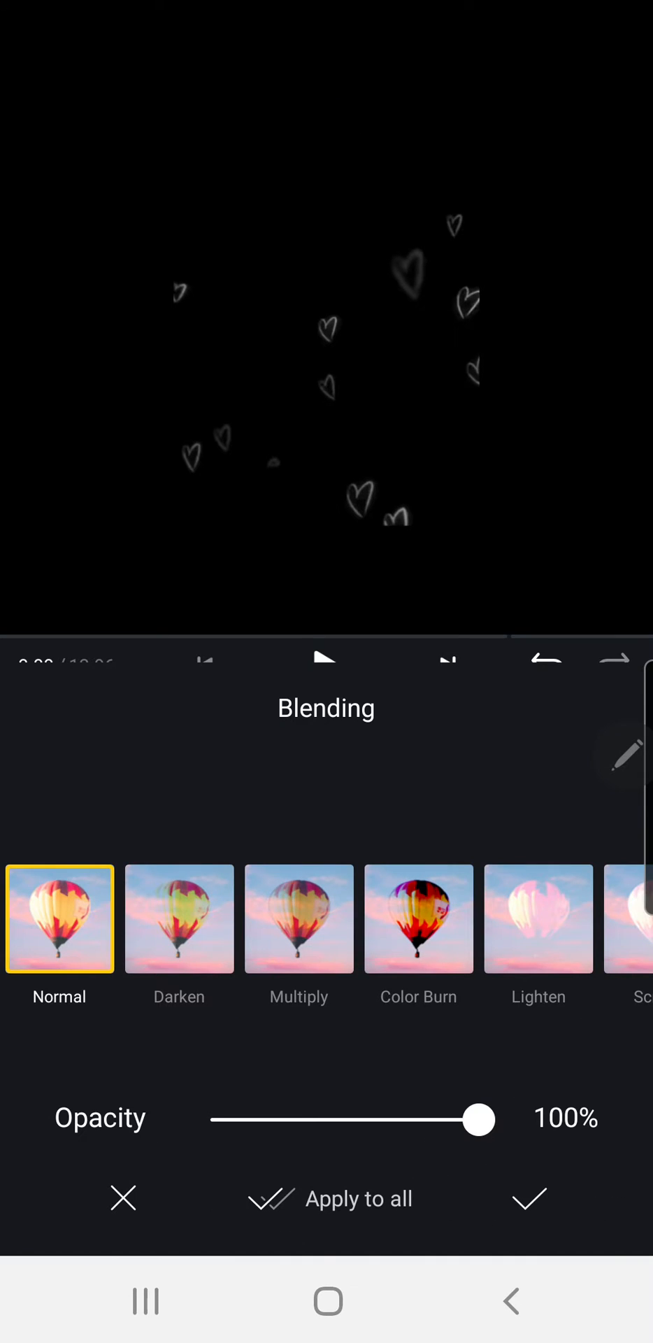
left_click(179, 919)
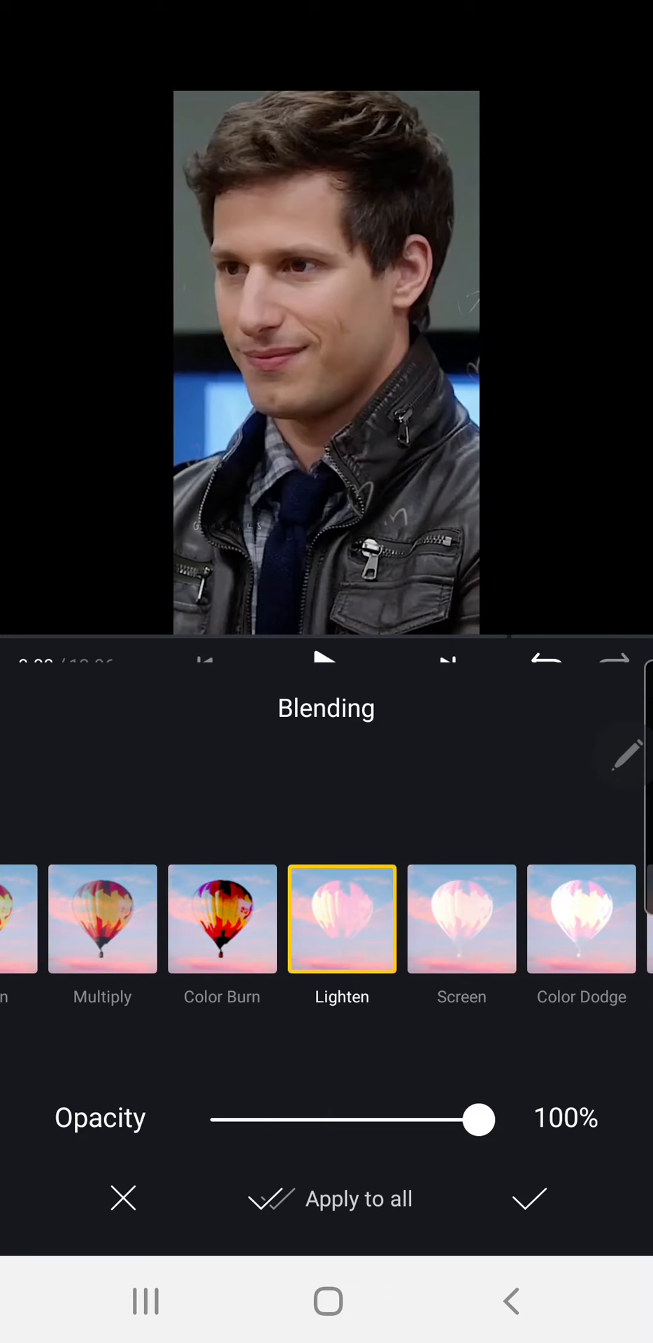
left_click(579, 919)
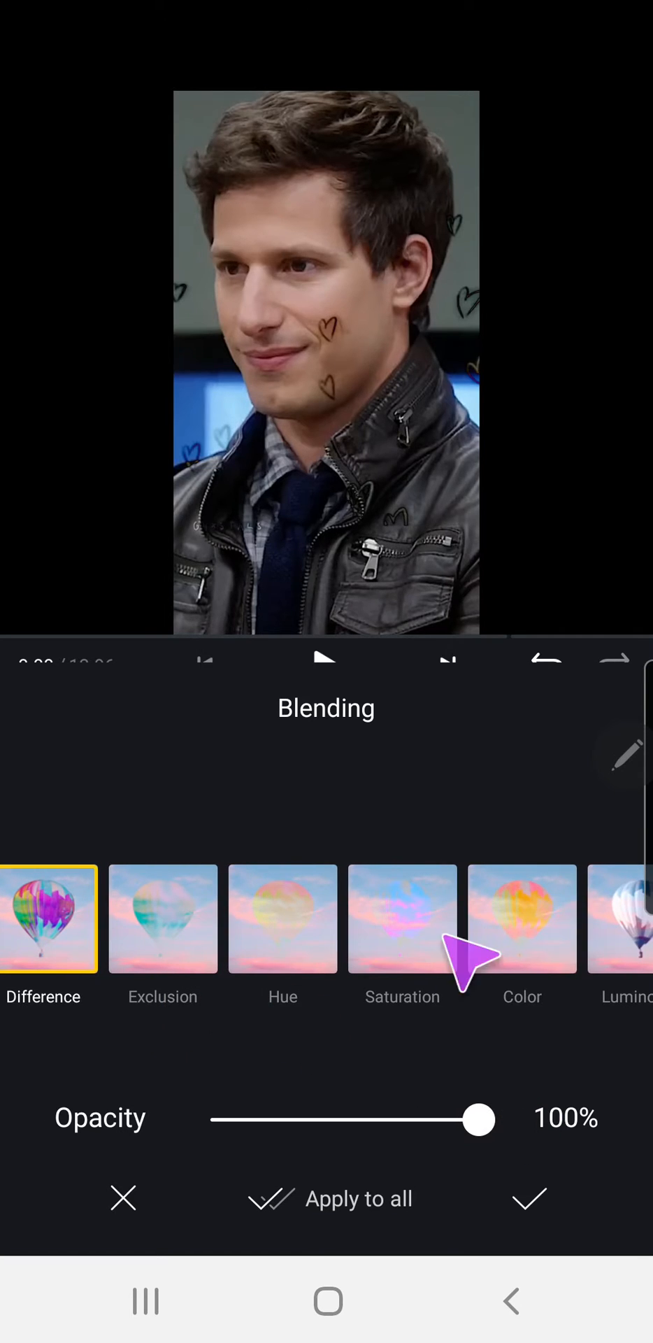
left_click(592, 918)
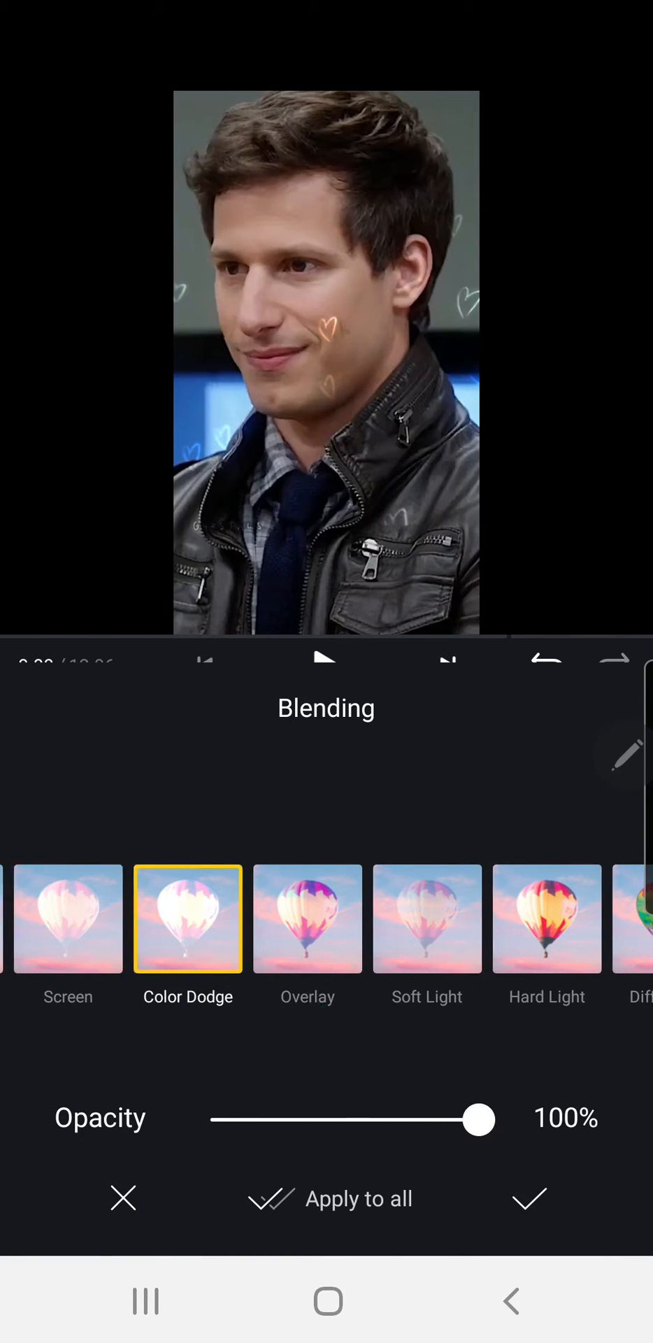
left_click(406, 919)
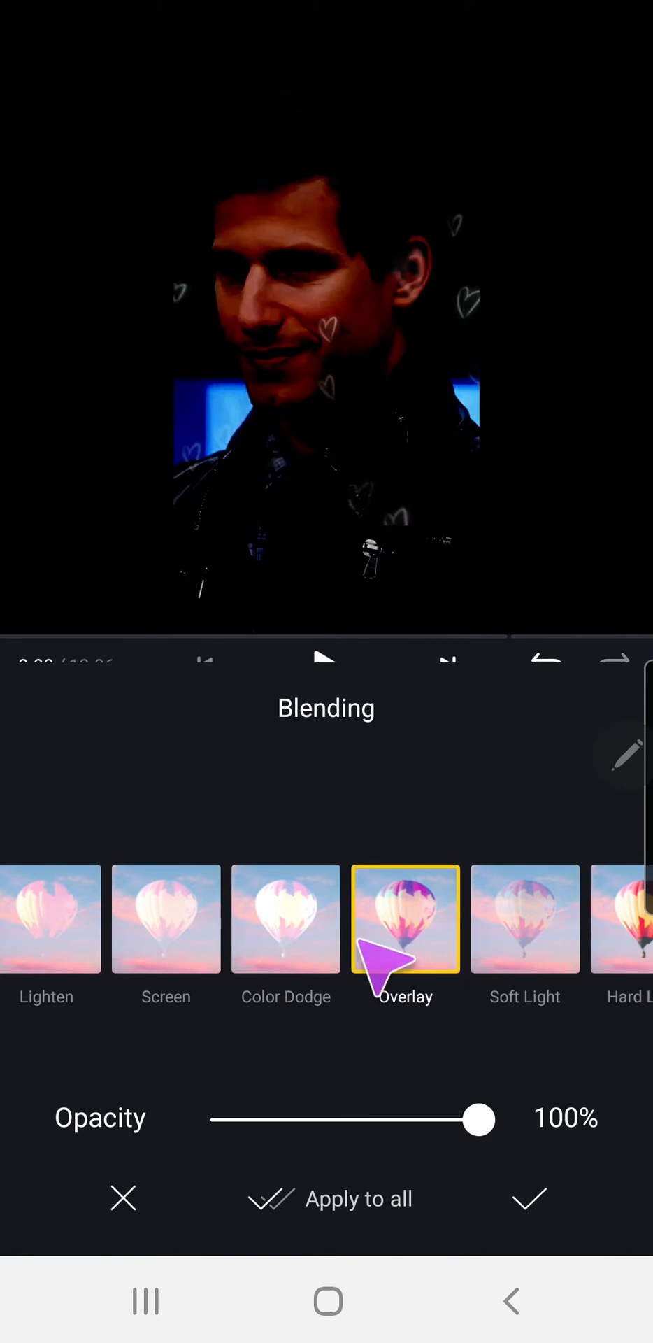
left_click_drag(478, 1120, 237, 1119)
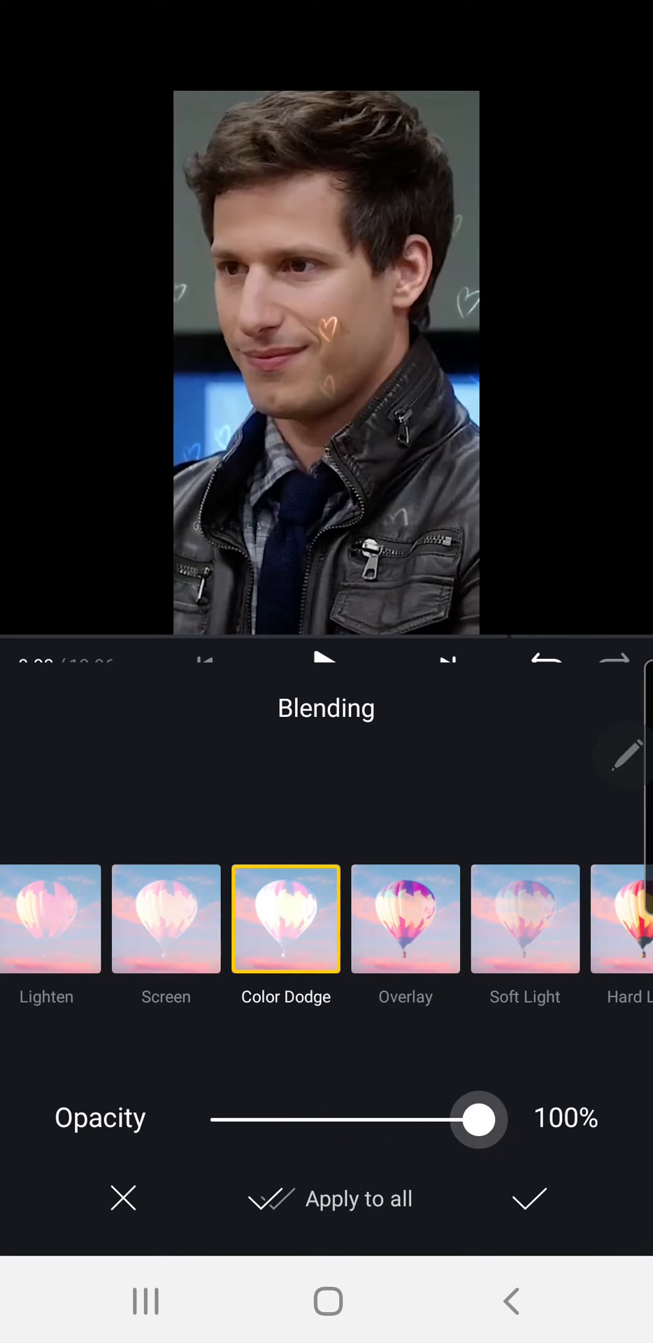
left_click_drag(478, 1119, 384, 1120)
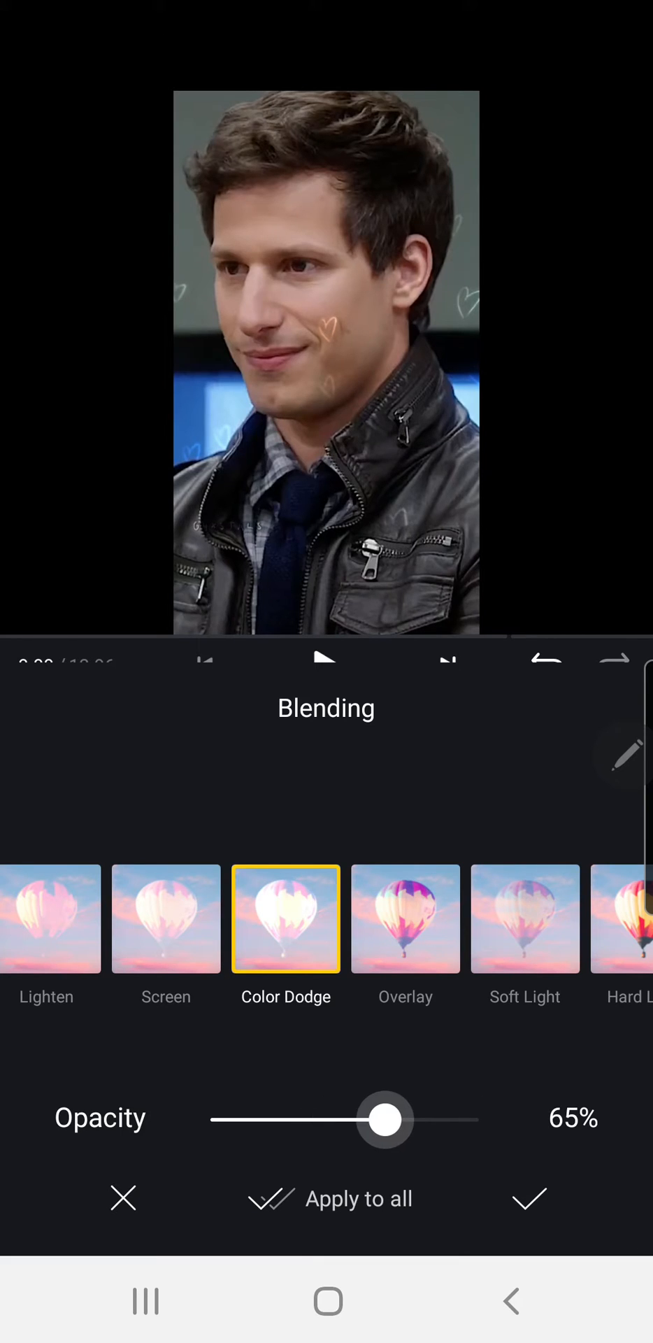
left_click_drag(384, 1120, 394, 1119)
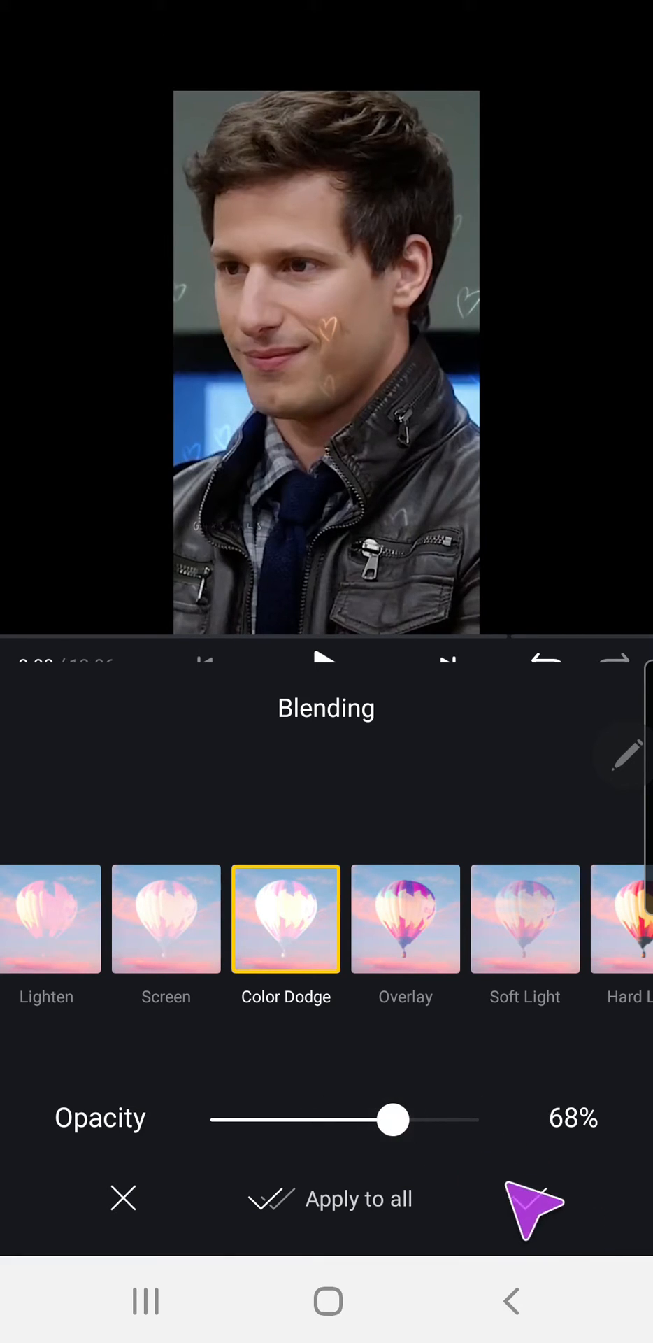
left_click_drag(393, 1119, 414, 1119)
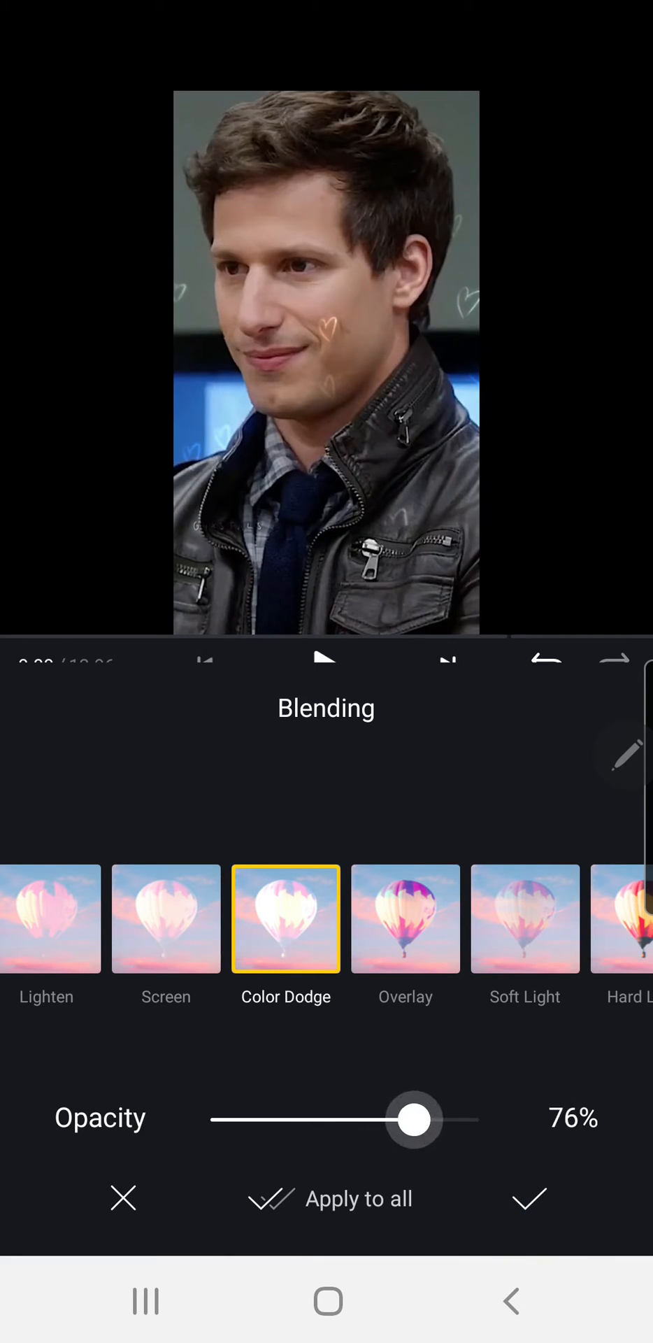
left_click(529, 1198)
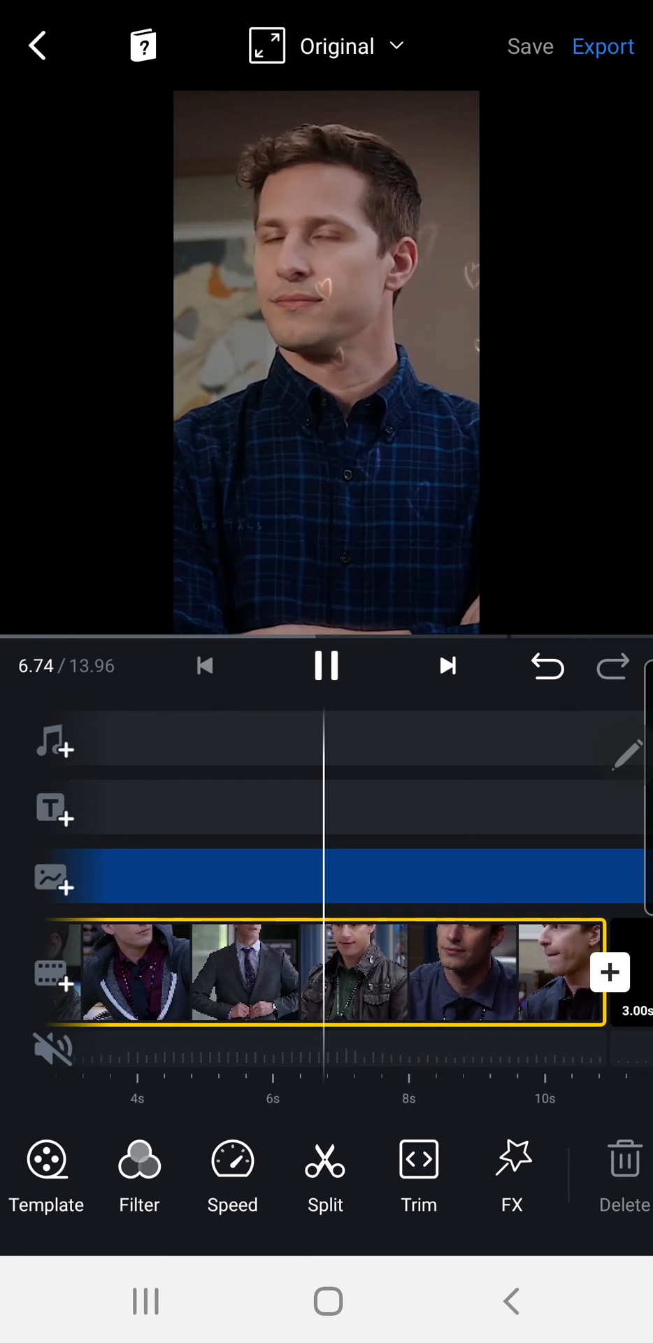
left_click(325, 665)
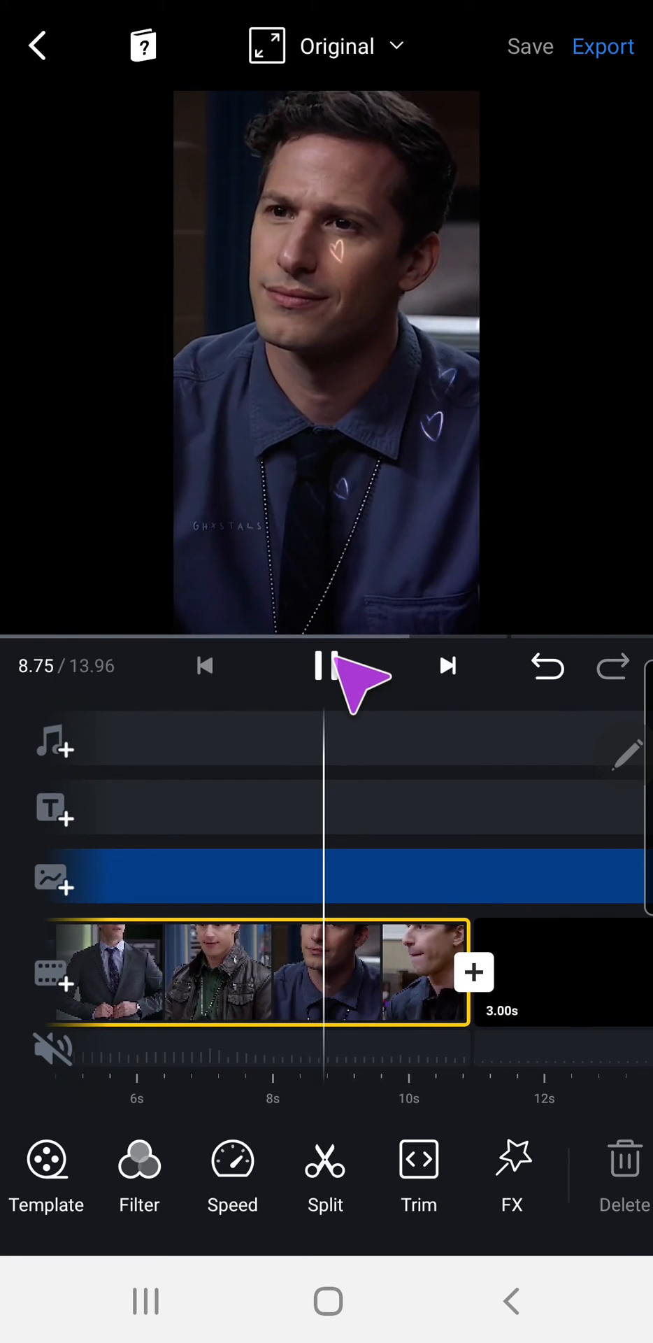
left_click(326, 666)
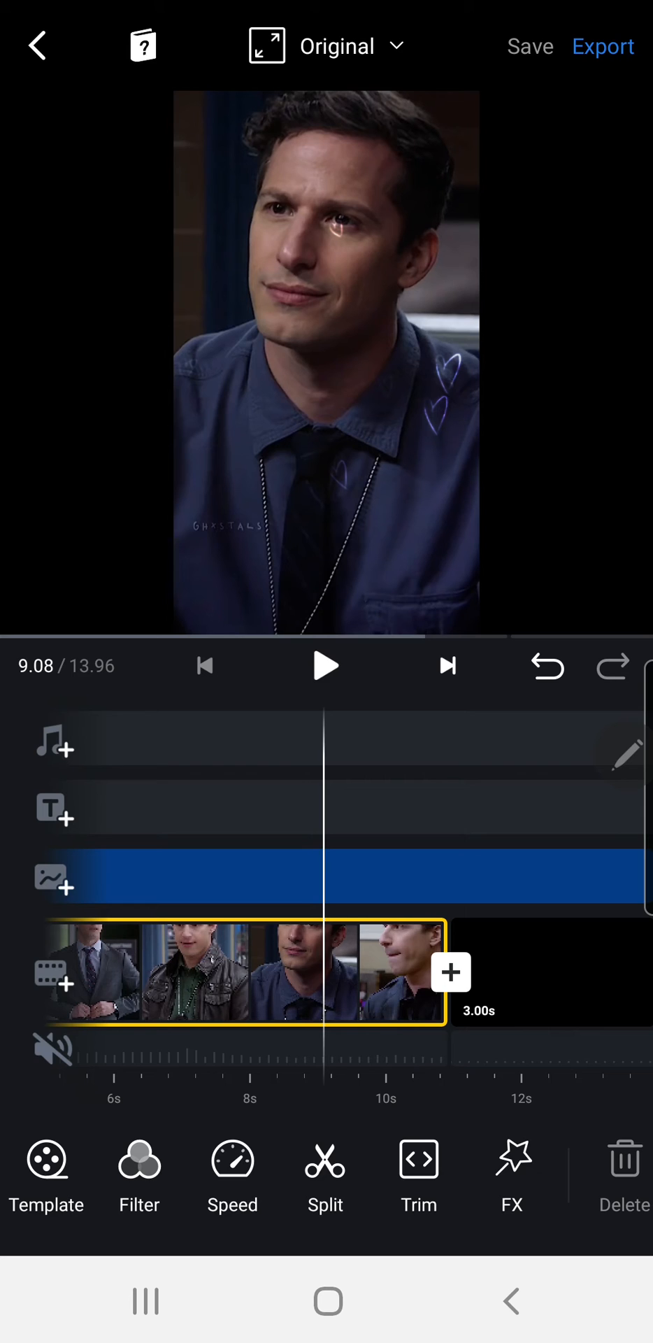